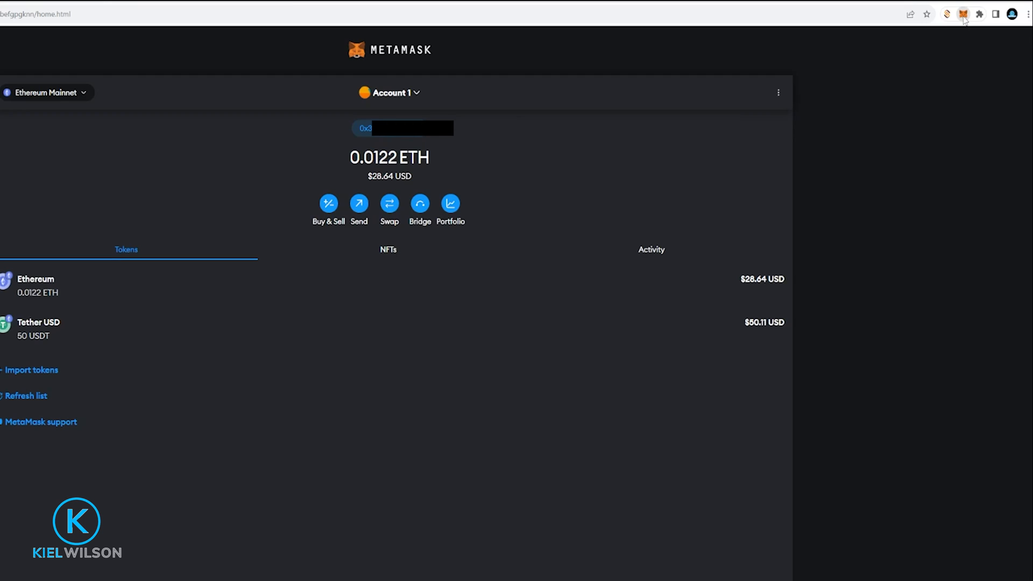
# Launch Bridge from the MetaMask extension popup to reach Portfolio's Bridge tokens page.
pyautogui.click(962, 14)
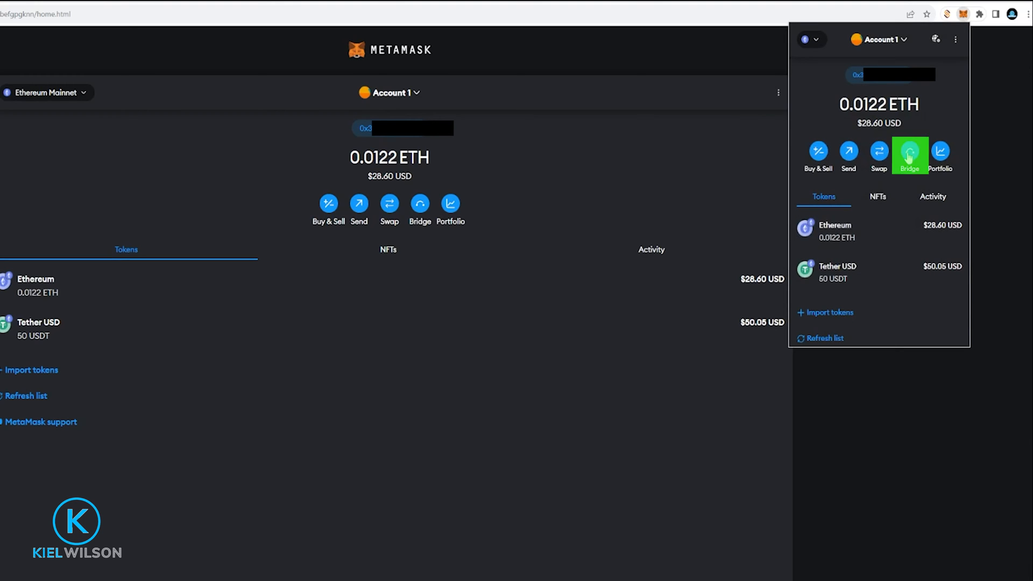
pyautogui.click(909, 153)
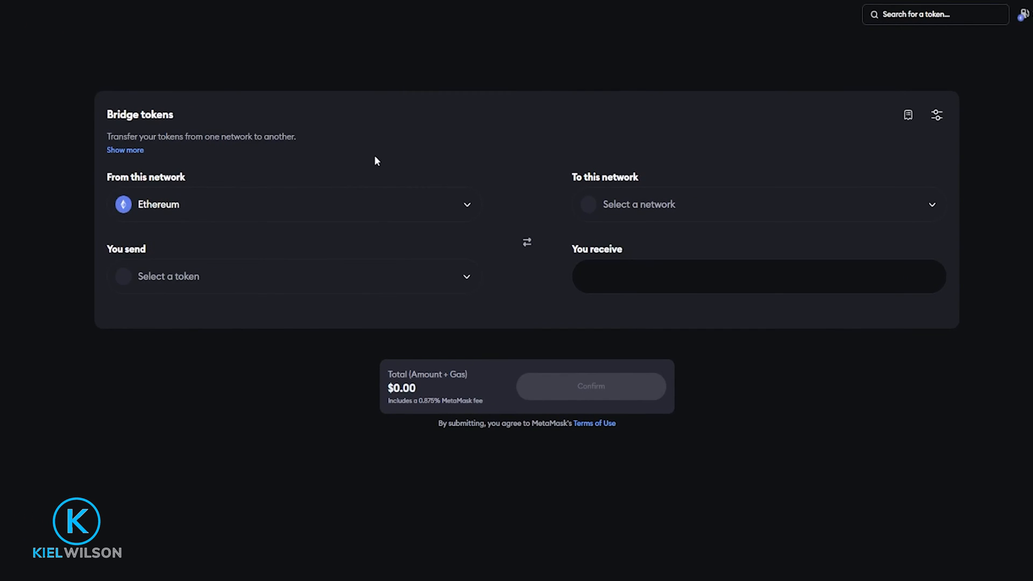
# Route the bridge from BNB Chain as source to Ethereum as destination.
pyautogui.click(294, 205)
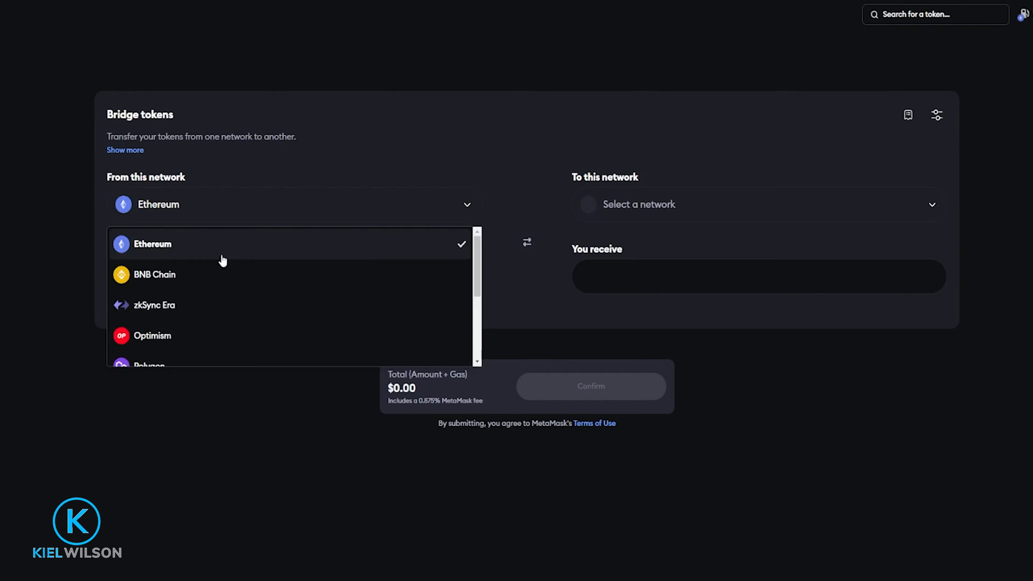
pyautogui.moveTo(214, 259)
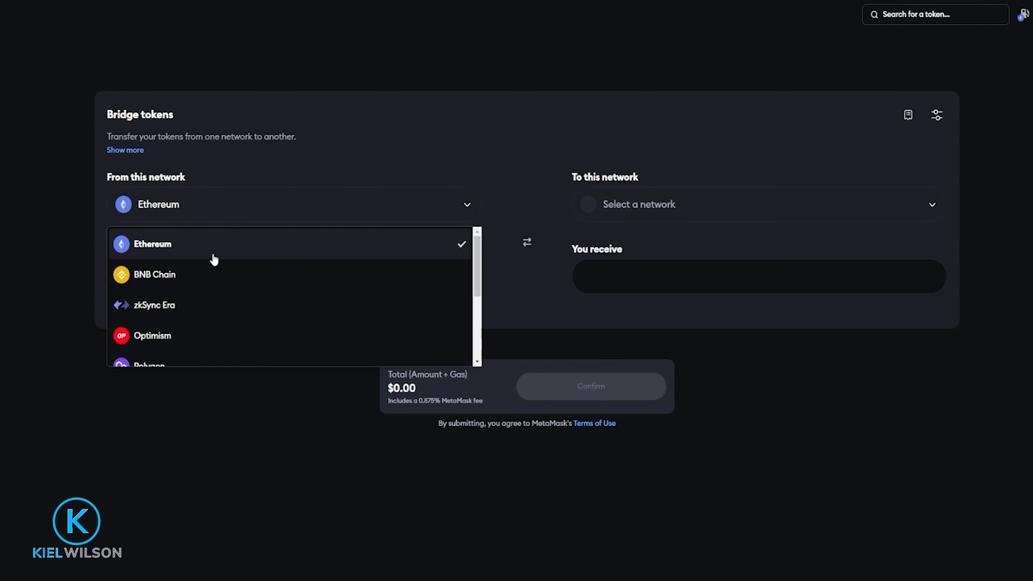
pyautogui.click(156, 275)
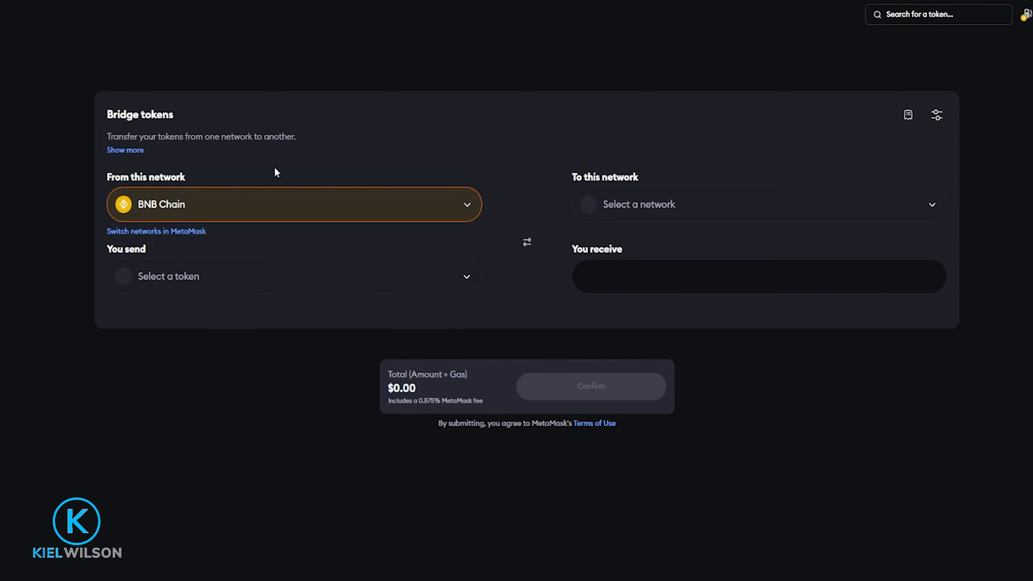
pyautogui.moveTo(654, 214)
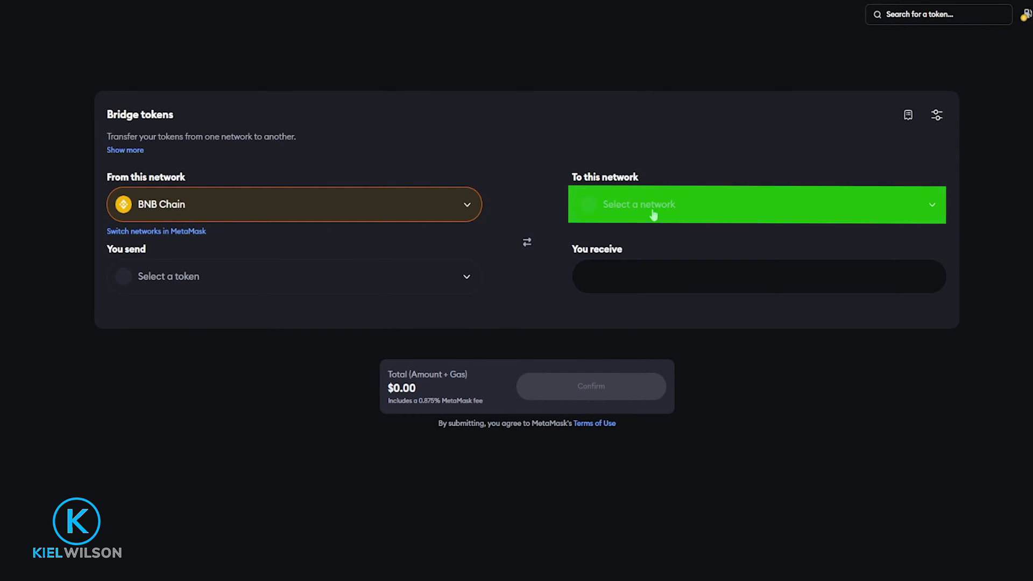
pyautogui.click(754, 204)
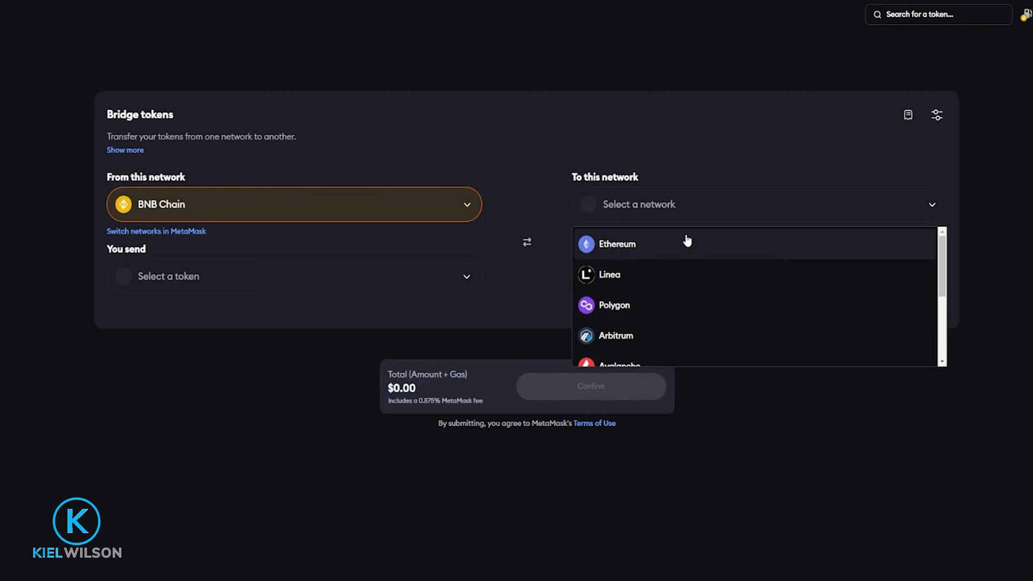
pyautogui.click(616, 244)
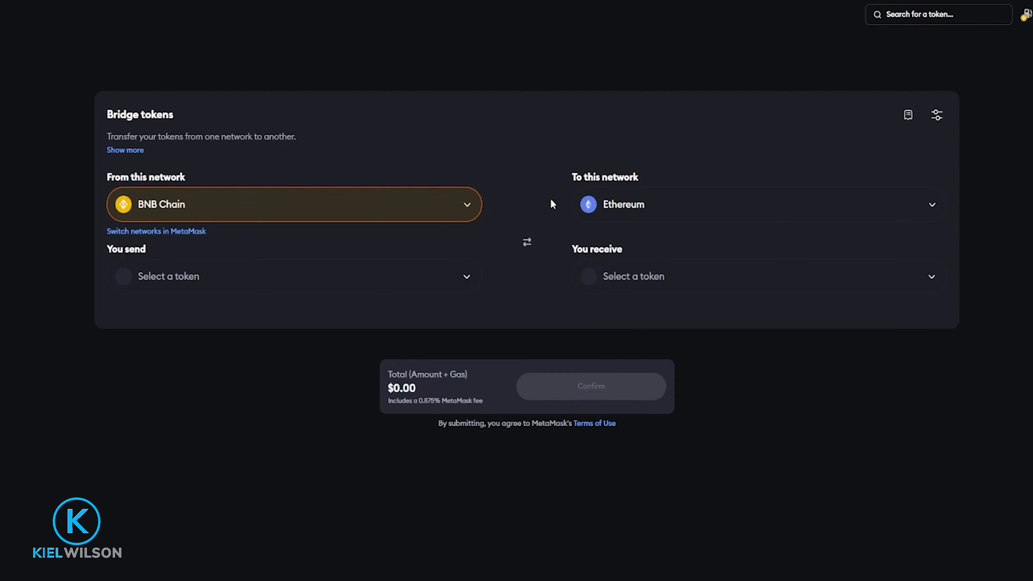
pyautogui.moveTo(262, 239)
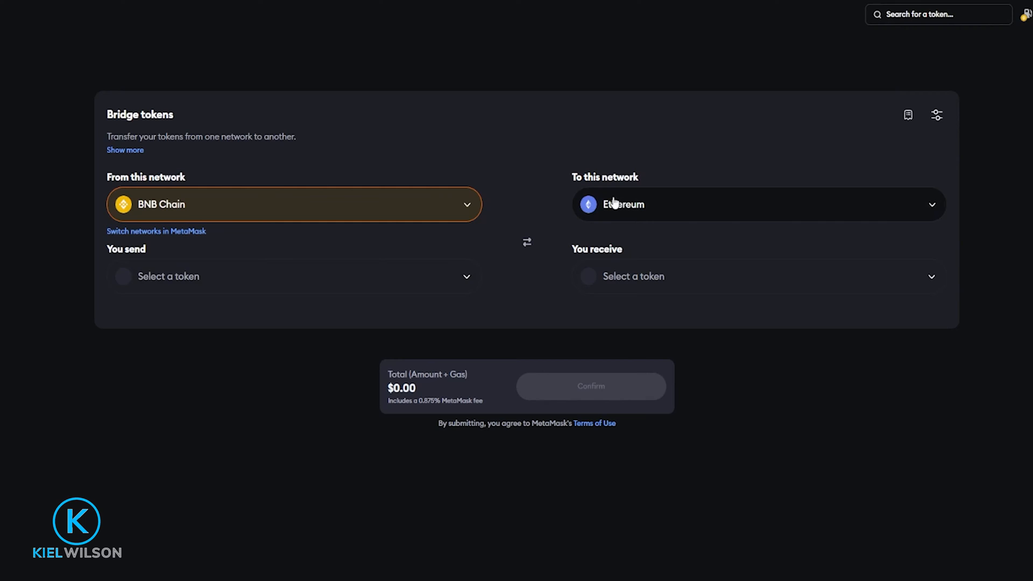
pyautogui.click(294, 276)
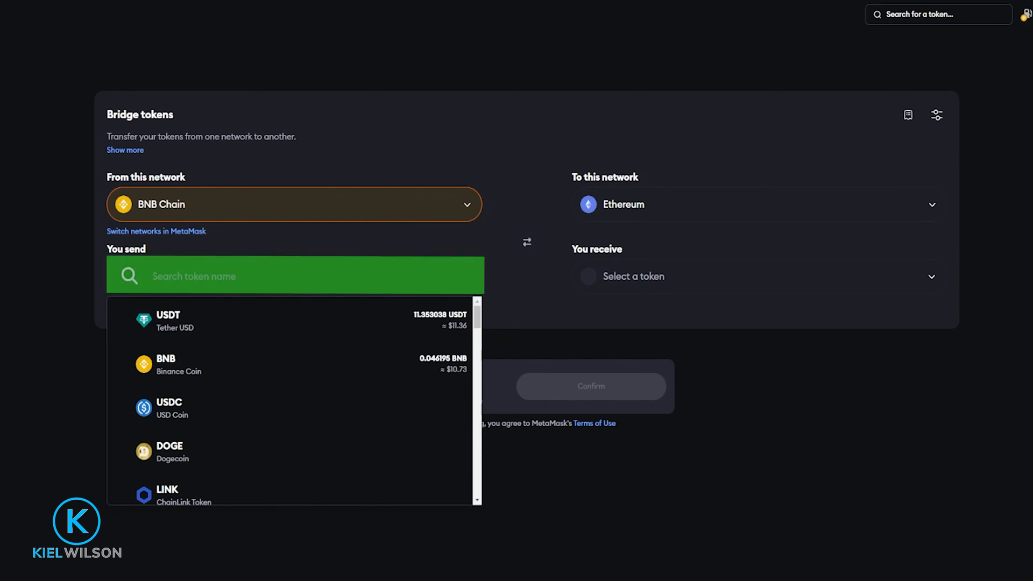
# Pick USDT from the wallet balances as the send token and enter 11.
pyautogui.click(167, 321)
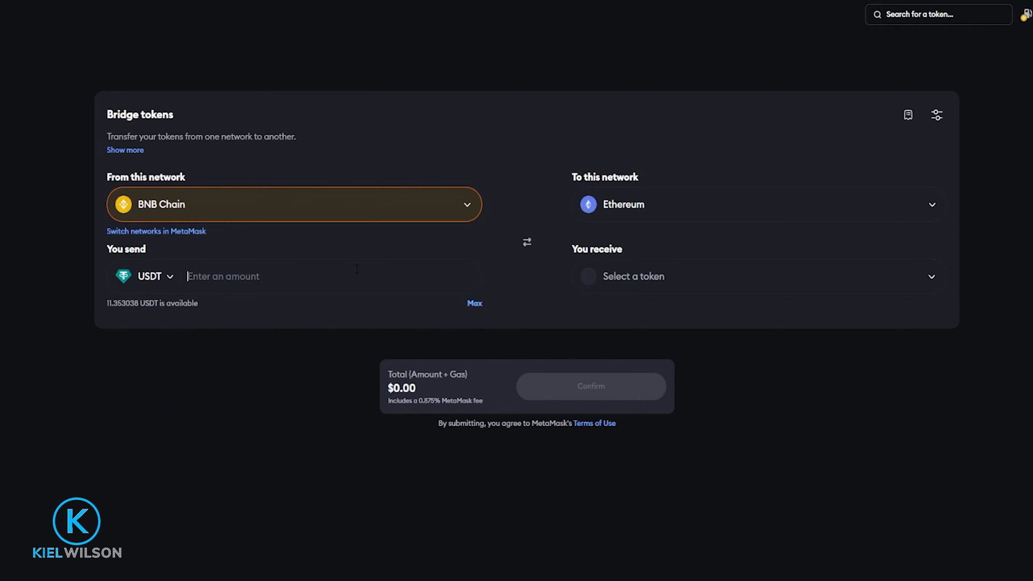
pyautogui.write('1')
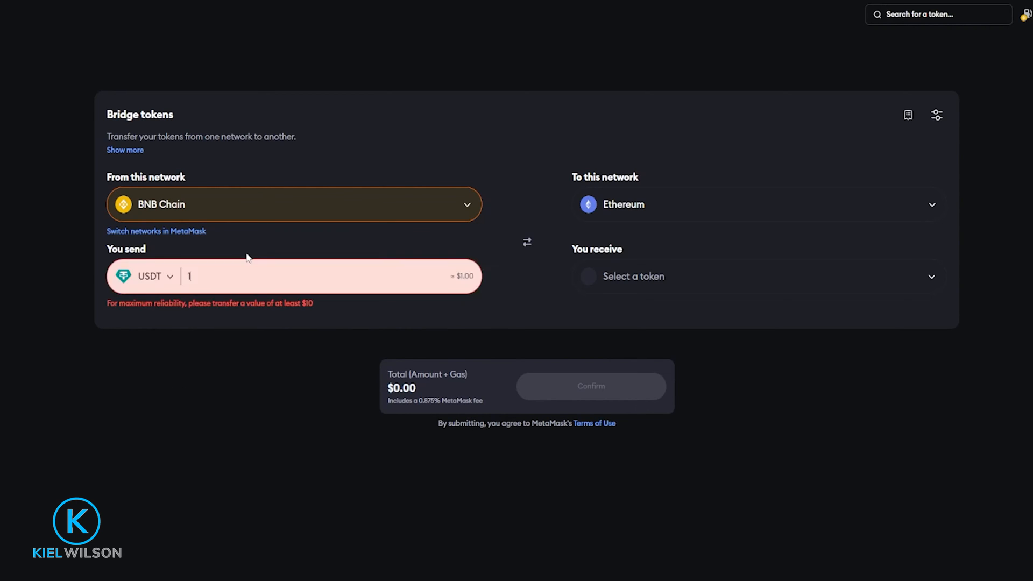
pyautogui.write('1')
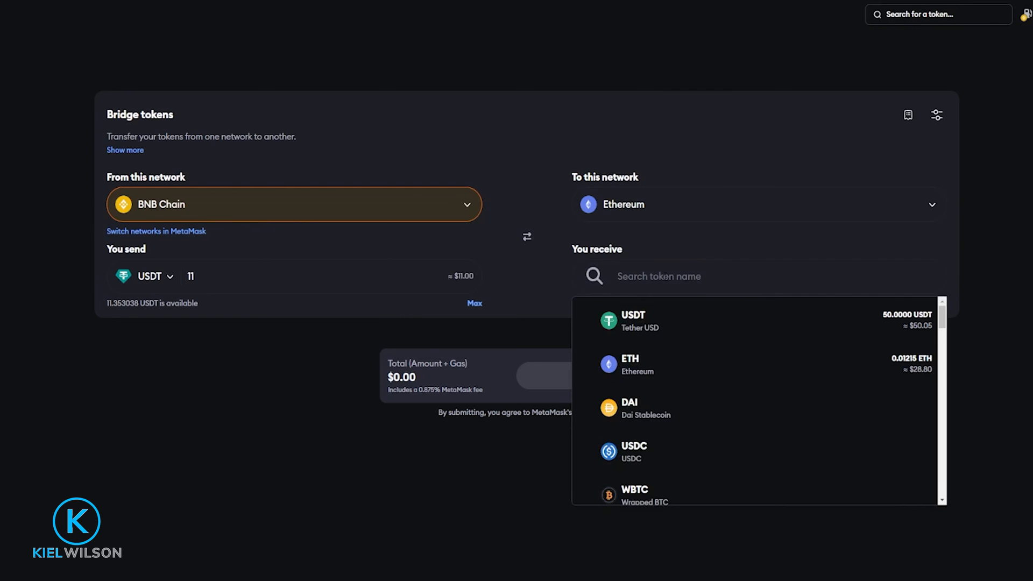
# Select USDT as the receive token, yielding a Stargate Bridge quote of about 10.90 USDT.
pyautogui.click(631, 319)
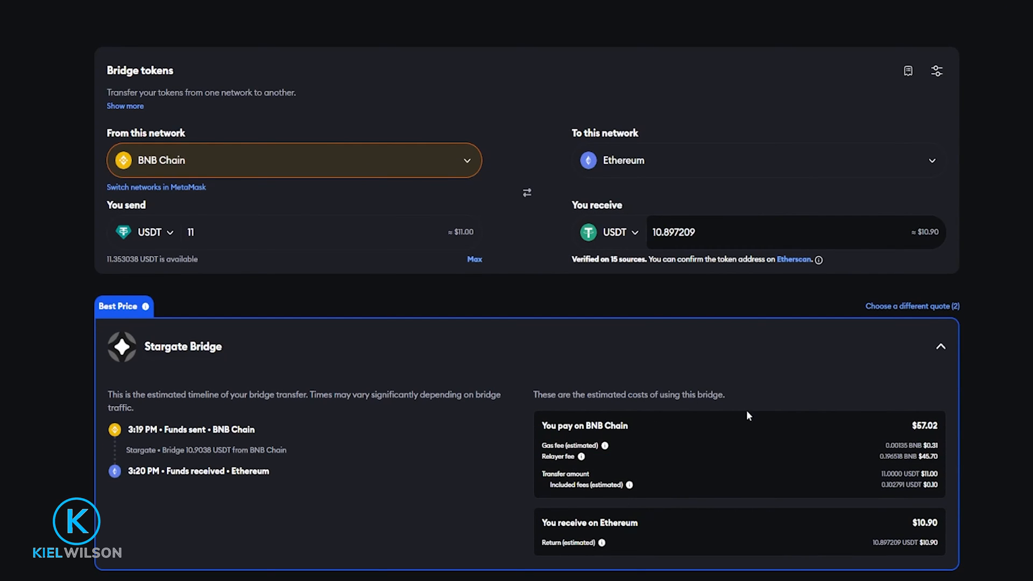
pyautogui.moveTo(551, 420)
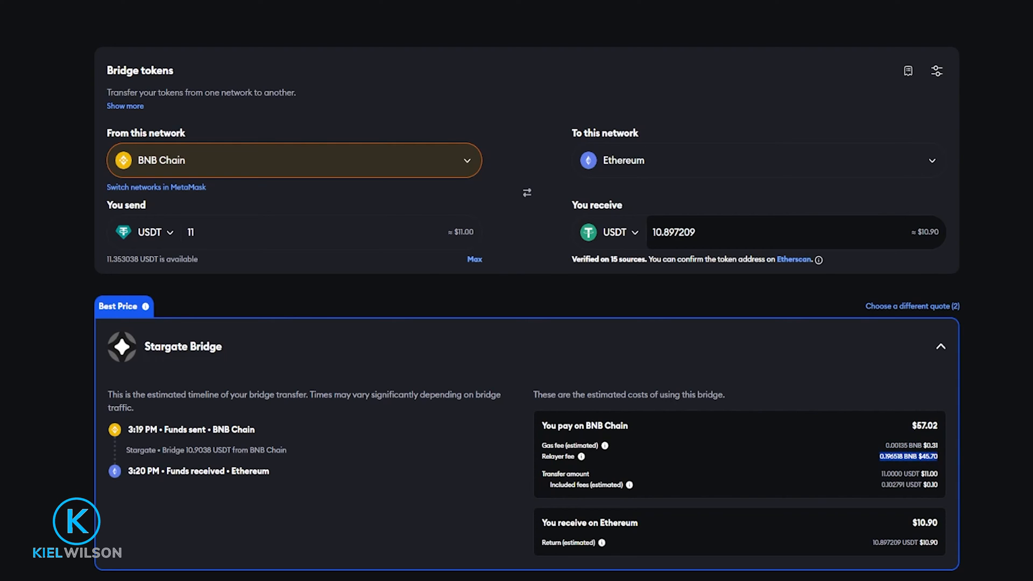
pyautogui.moveTo(912, 469)
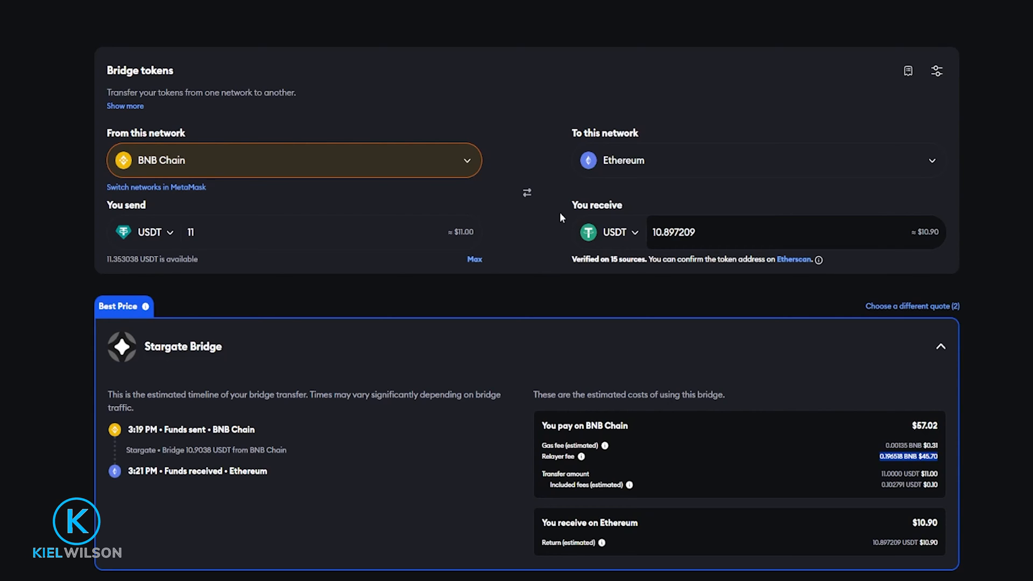
# Change 'To this network' from Ethereum to Arbitrum, clearing the earlier quote.
pyautogui.click(756, 160)
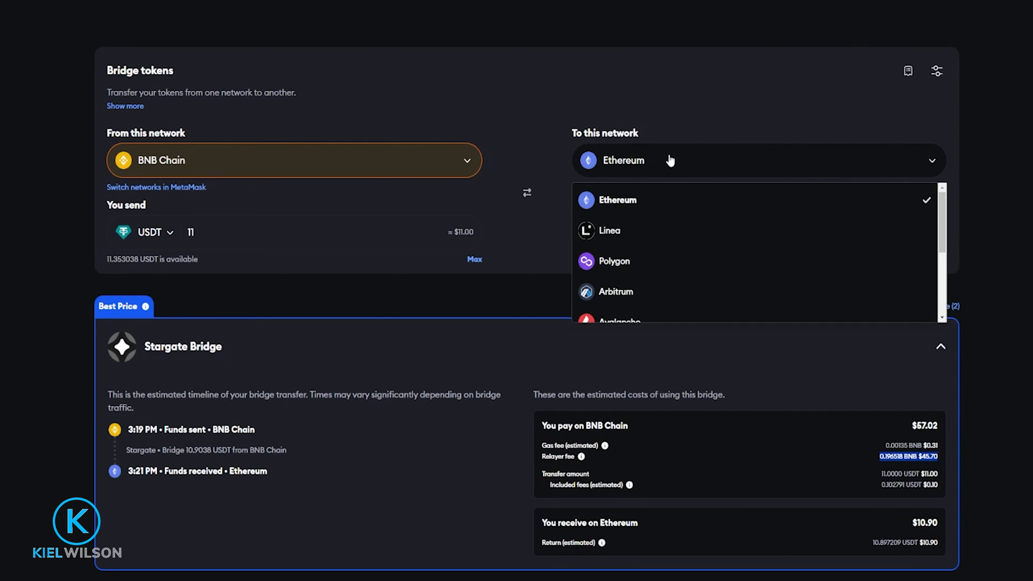
pyautogui.moveTo(649, 292)
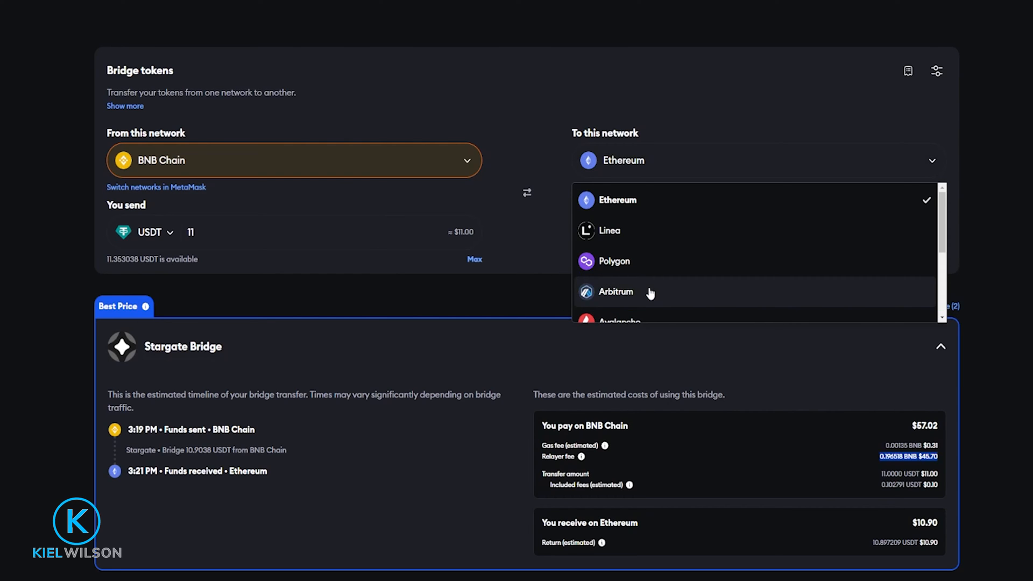
pyautogui.click(615, 291)
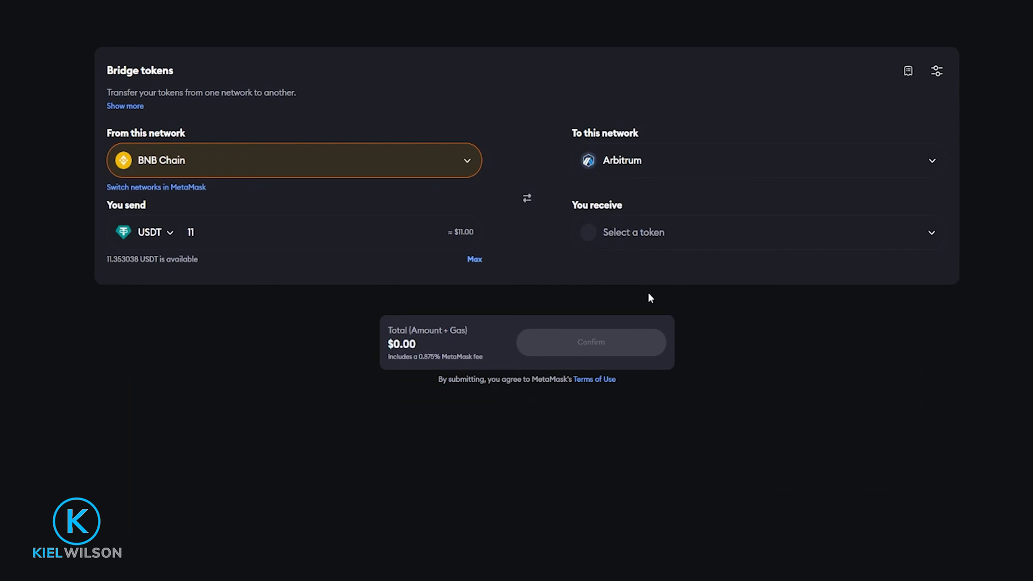
pyautogui.moveTo(649, 298)
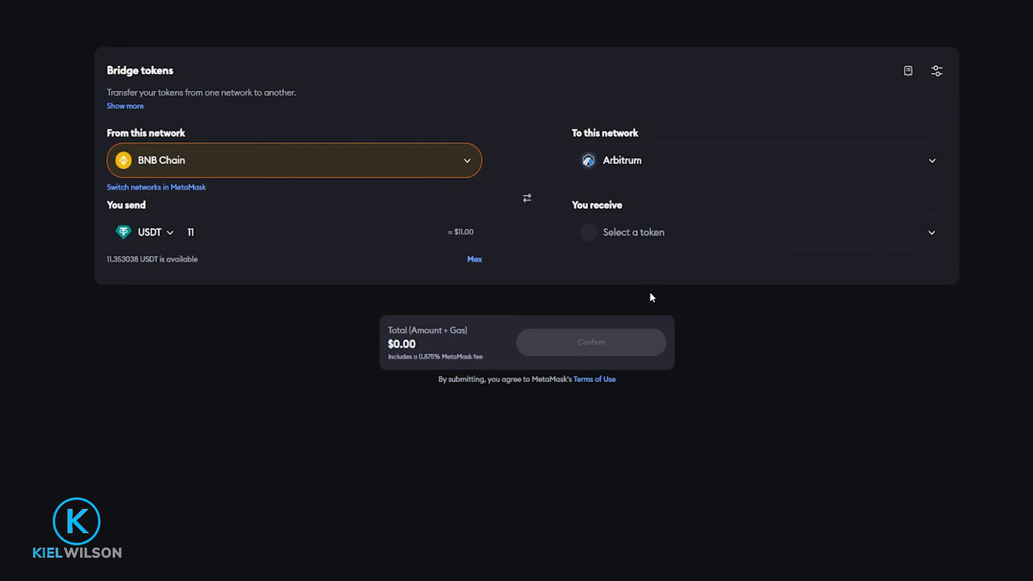
pyautogui.moveTo(701, 231)
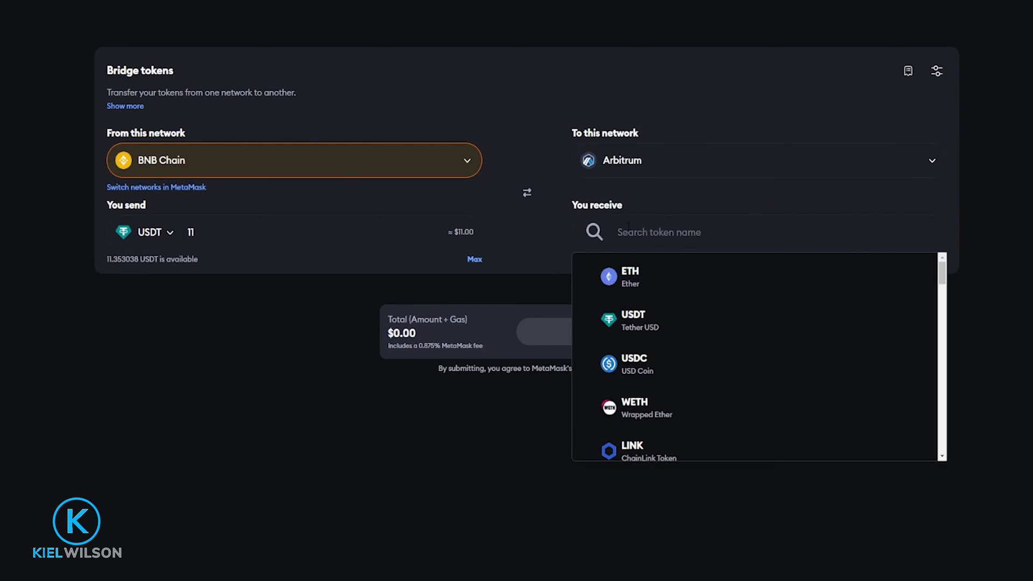
pyautogui.click(630, 320)
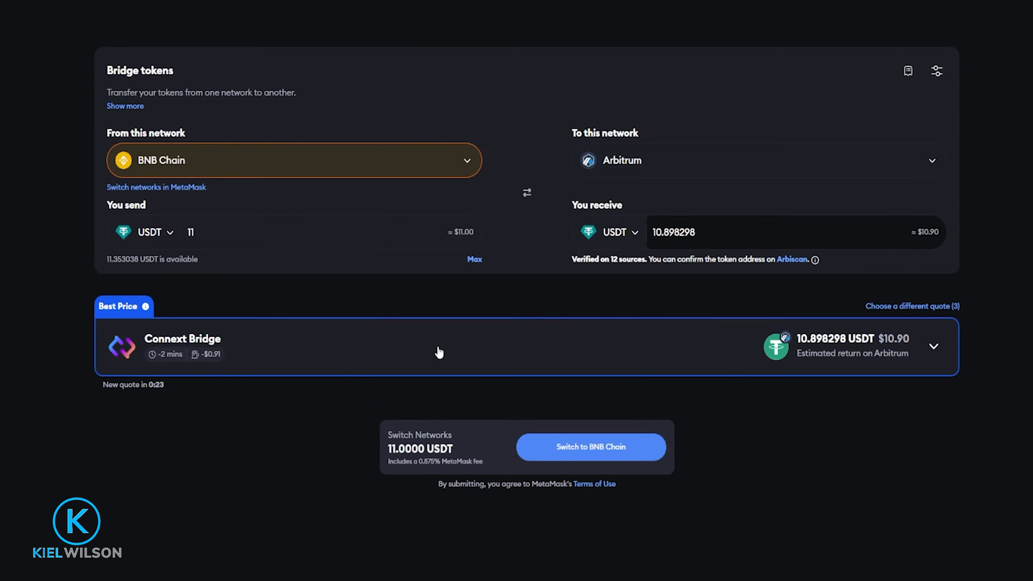
pyautogui.moveTo(304, 364)
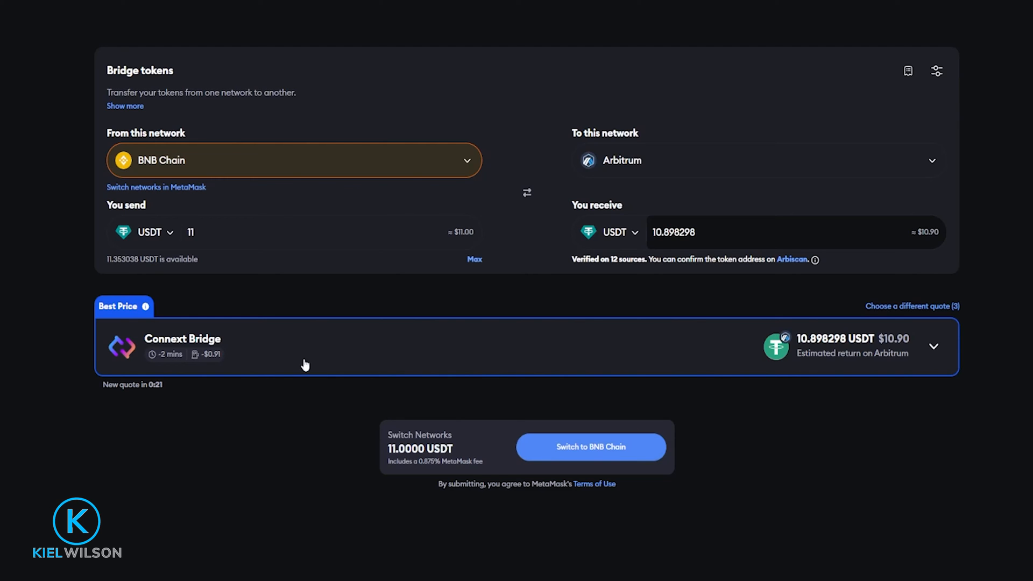
pyautogui.moveTo(207, 361)
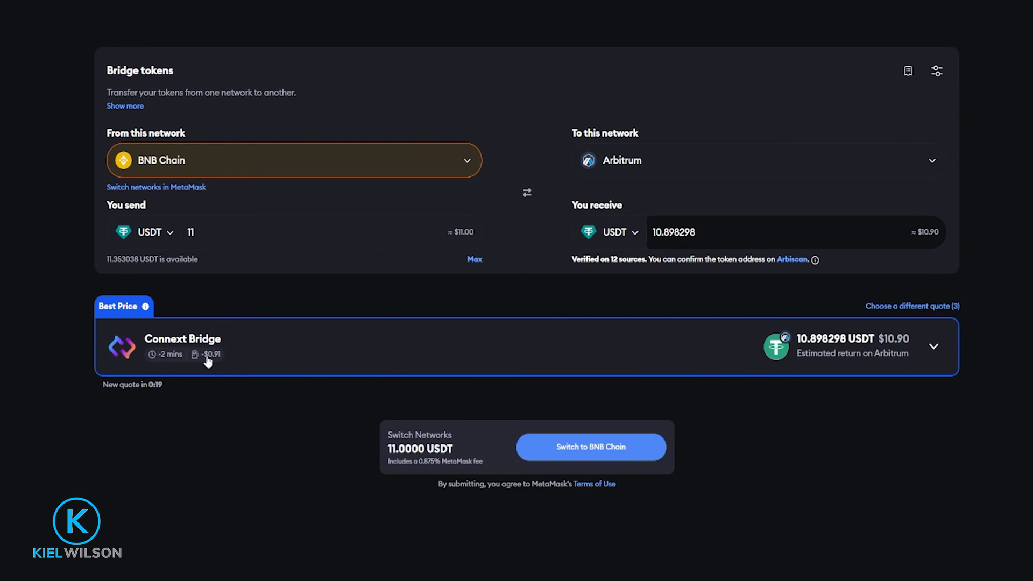
pyautogui.moveTo(384, 355)
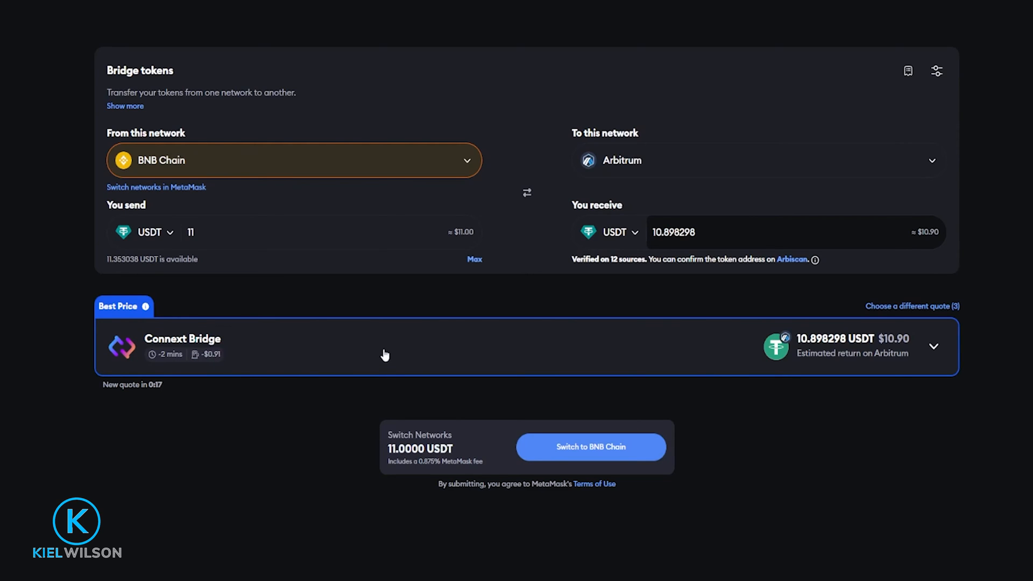
pyautogui.click(933, 347)
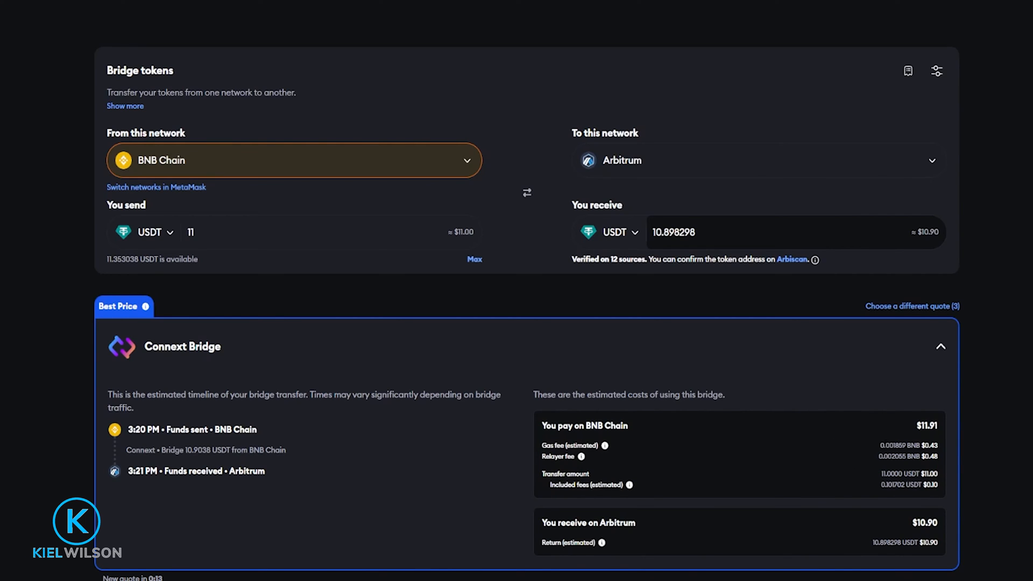
pyautogui.doubleClick(896, 445)
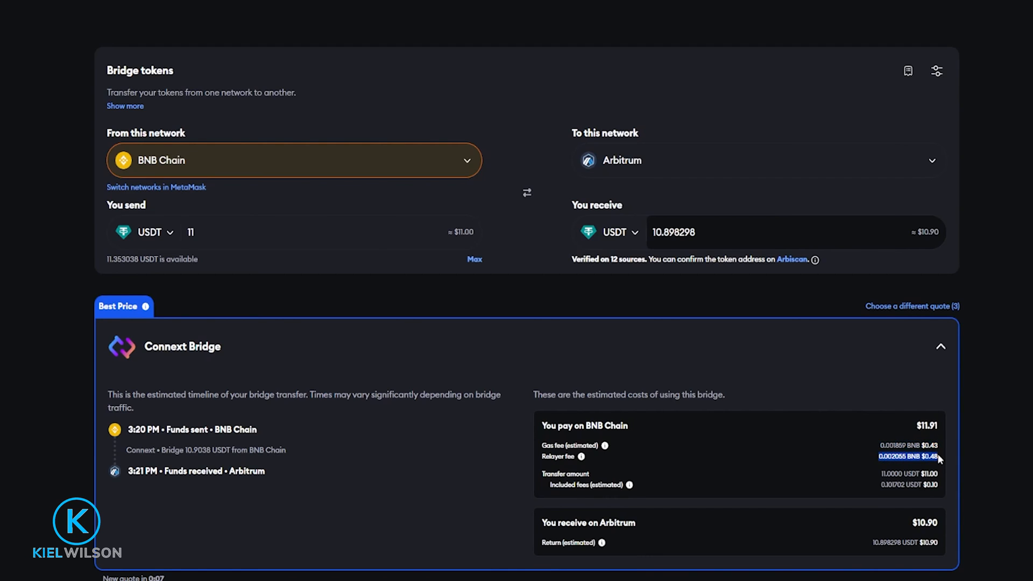
pyautogui.moveTo(911, 485)
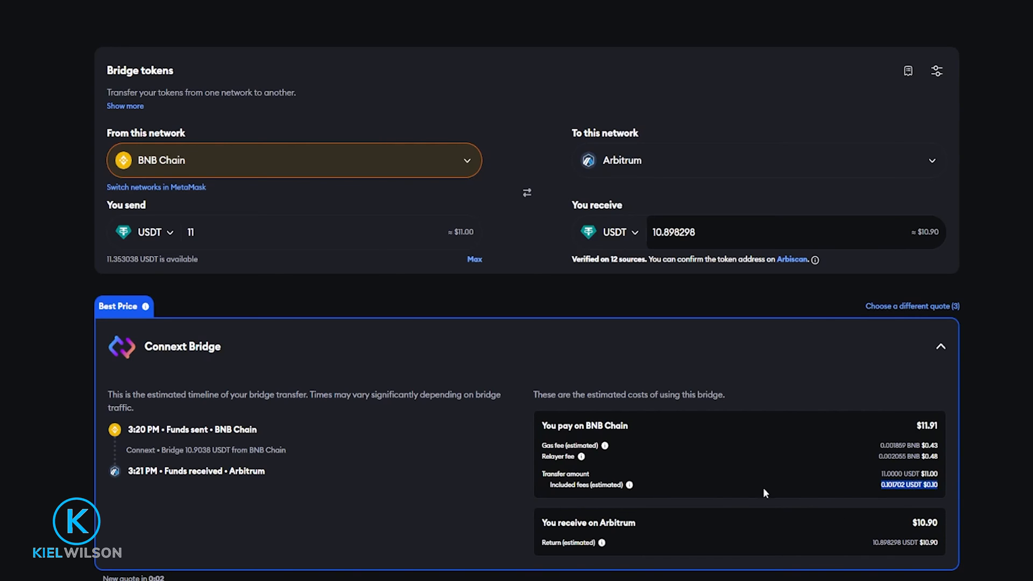
pyautogui.moveTo(805, 452)
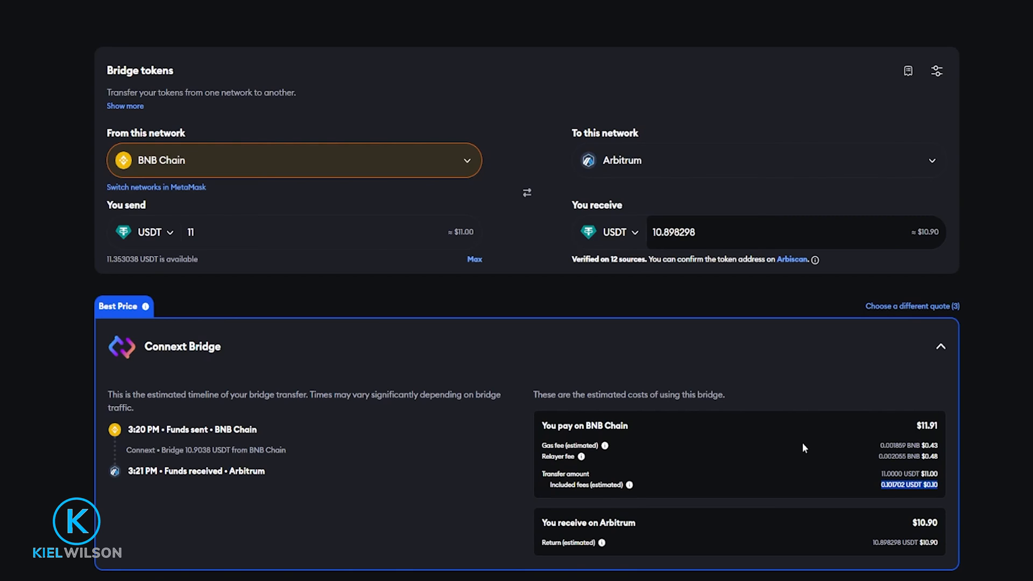
pyautogui.moveTo(768, 438)
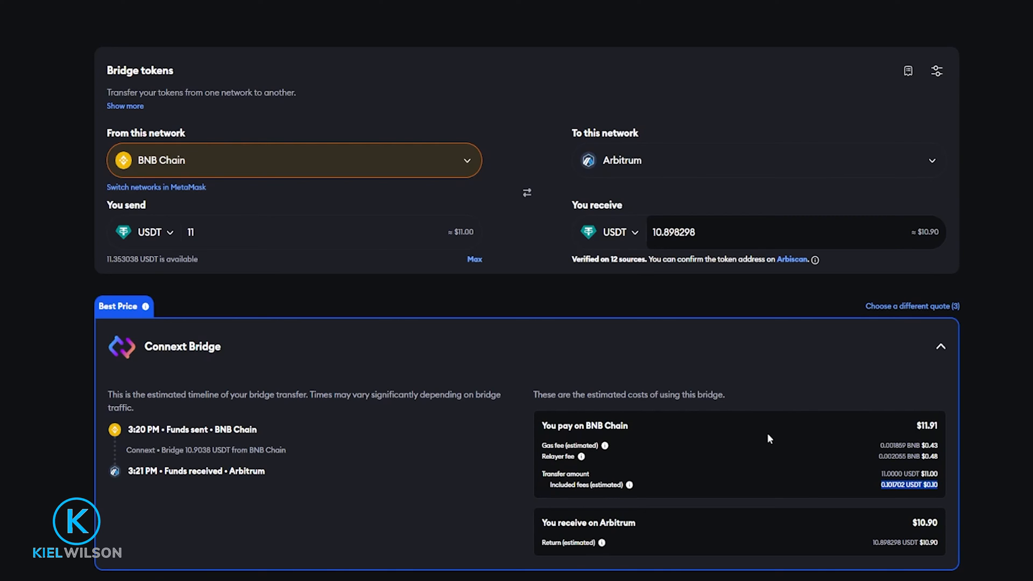
pyautogui.moveTo(770, 497)
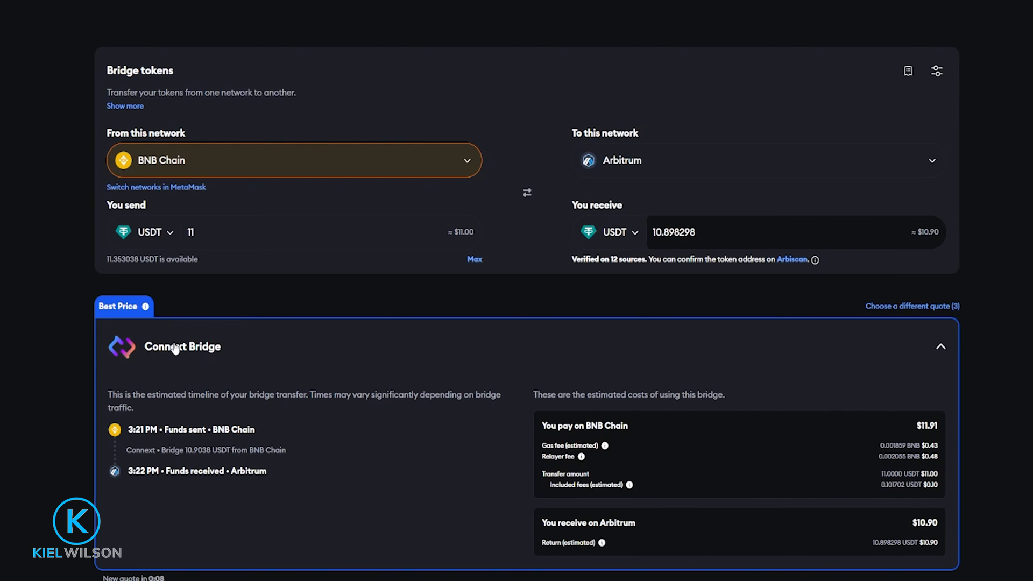
pyautogui.moveTo(687, 430)
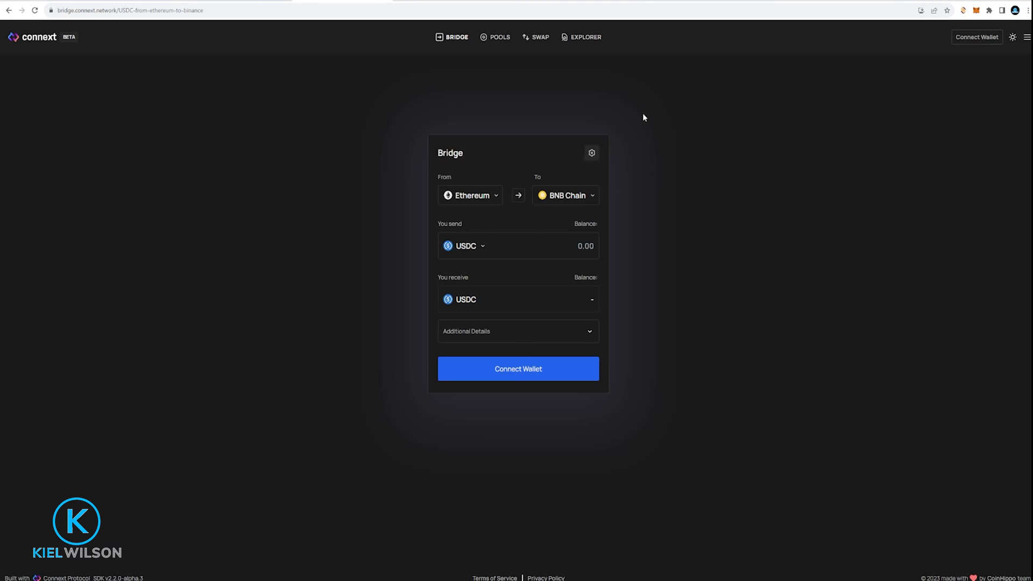
pyautogui.moveTo(520, 85)
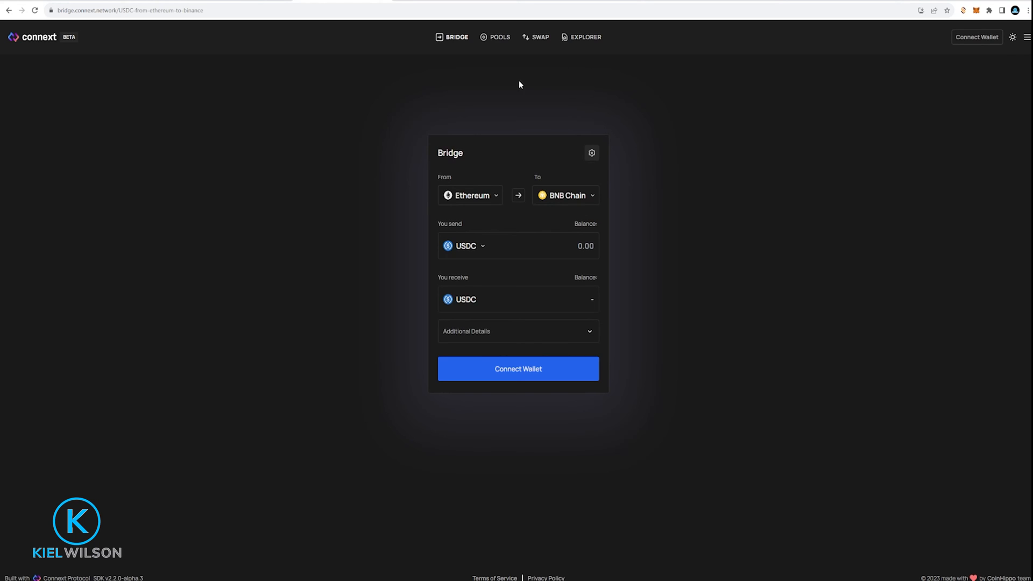
pyautogui.moveTo(655, 30)
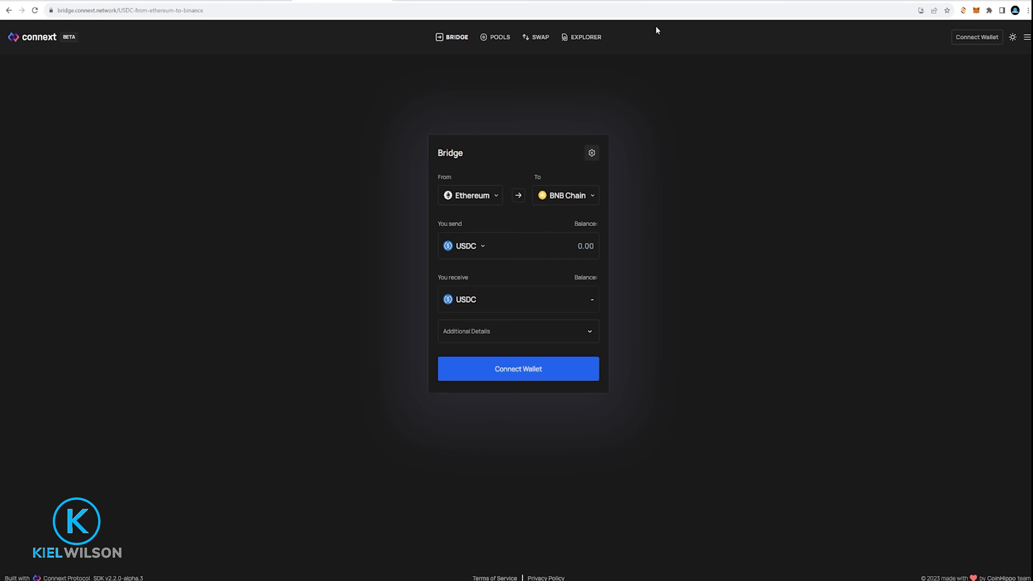
# On bridge.connext.network, set From BNB Chain, To Arbitrum, with USDT as token.
pyautogui.click(469, 195)
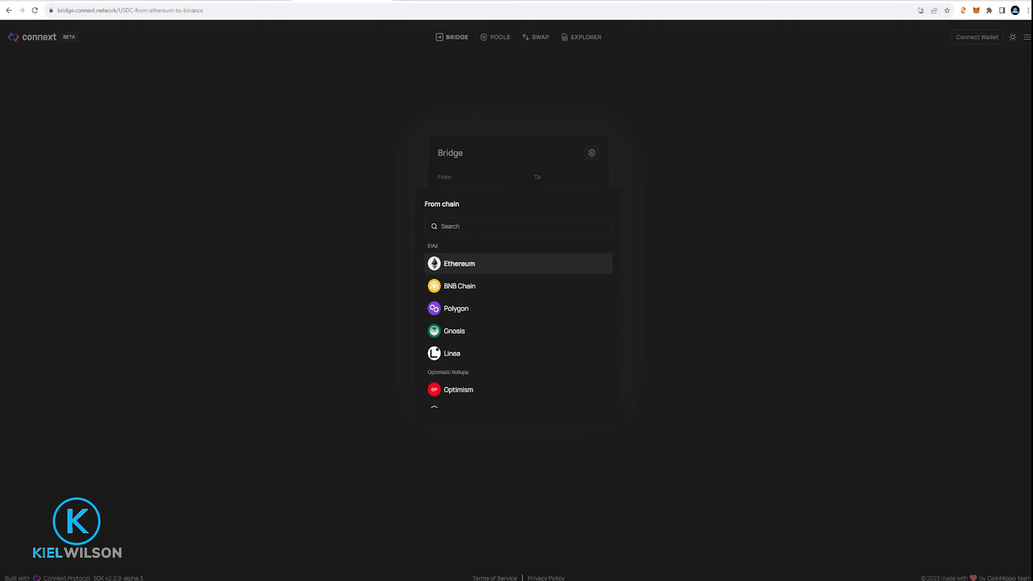
pyautogui.click(460, 285)
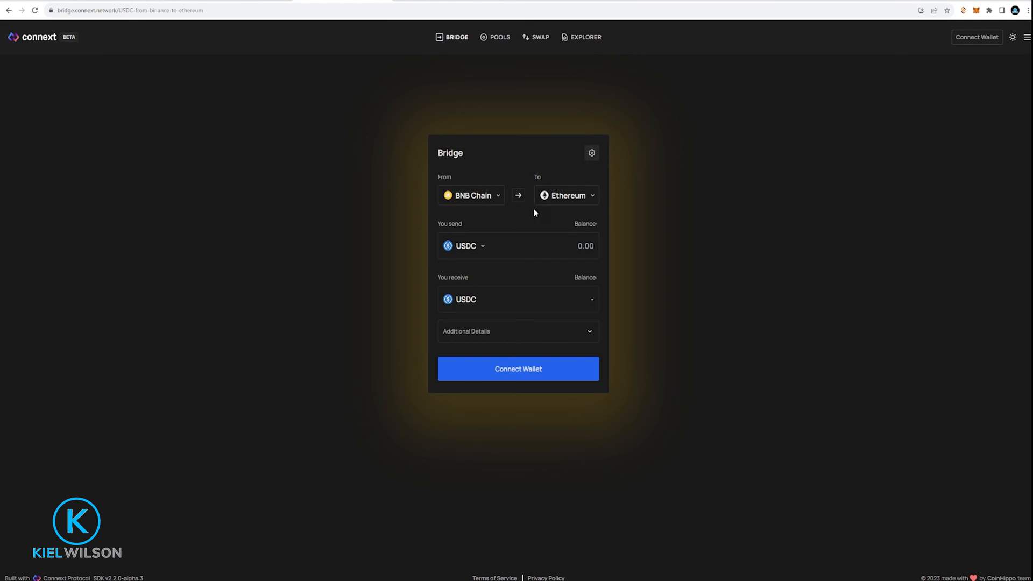
pyautogui.click(565, 195)
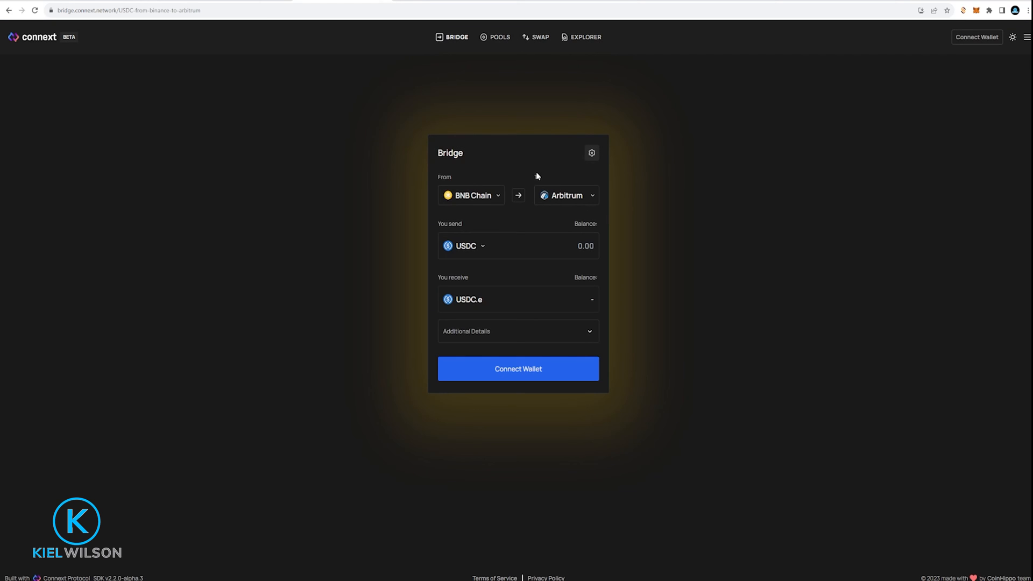
pyautogui.click(465, 246)
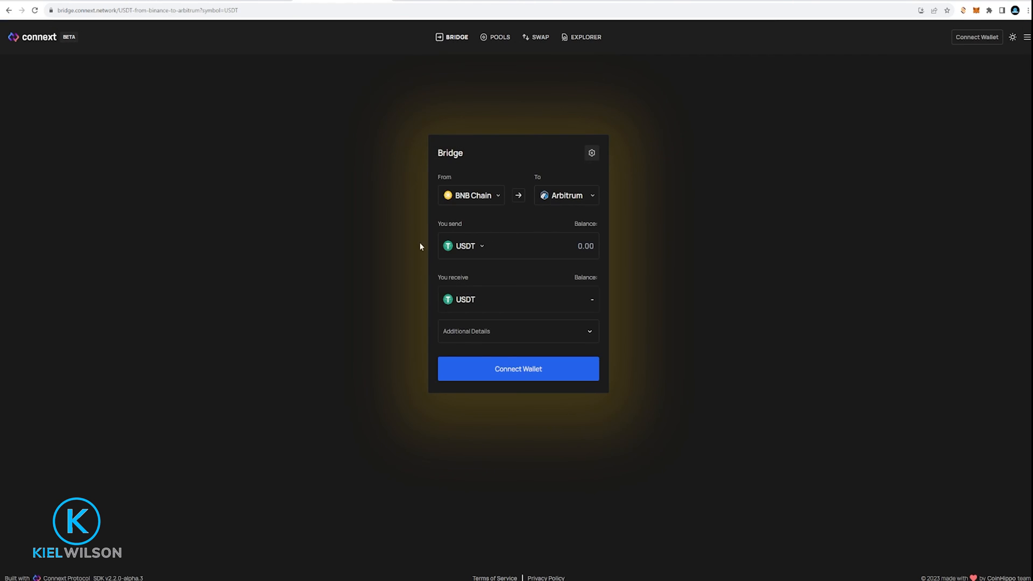
pyautogui.moveTo(459, 302)
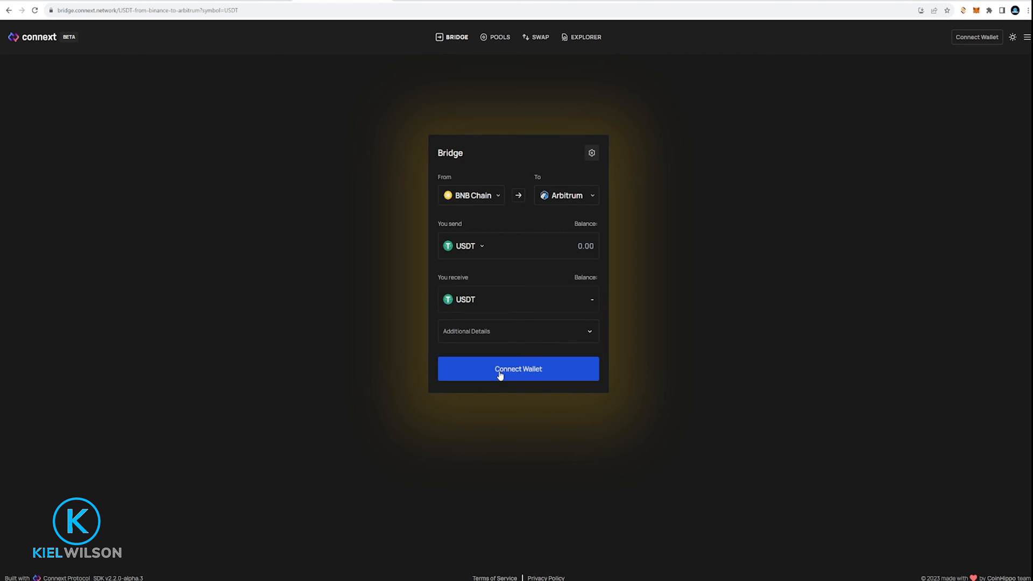
pyautogui.moveTo(496, 370)
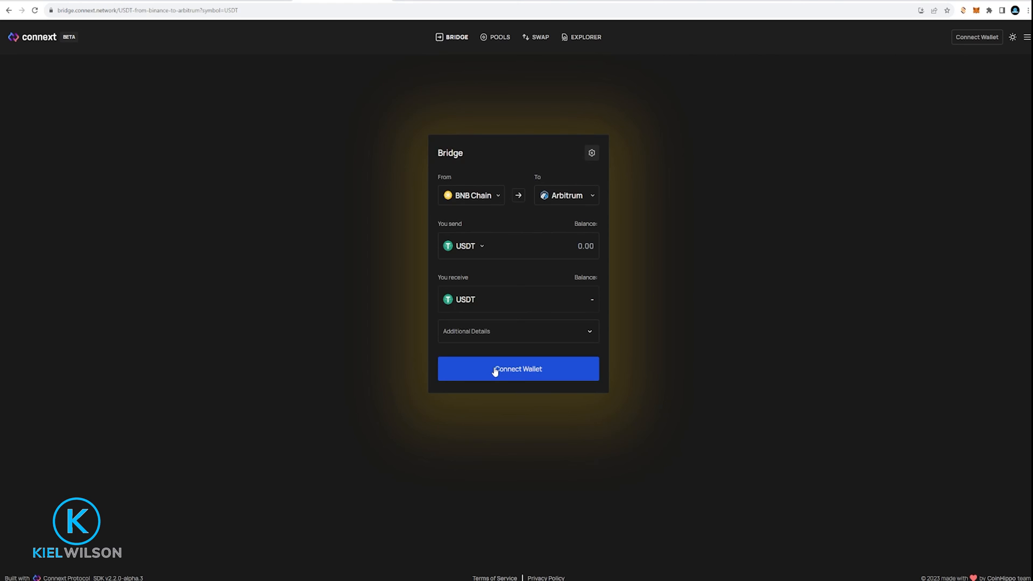
pyautogui.moveTo(507, 350)
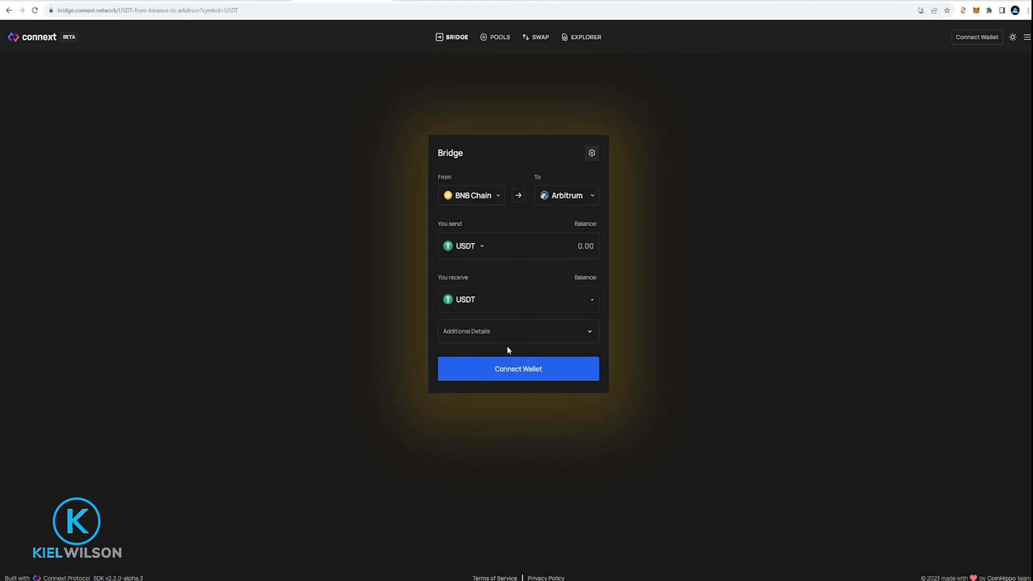
pyautogui.click(521, 246)
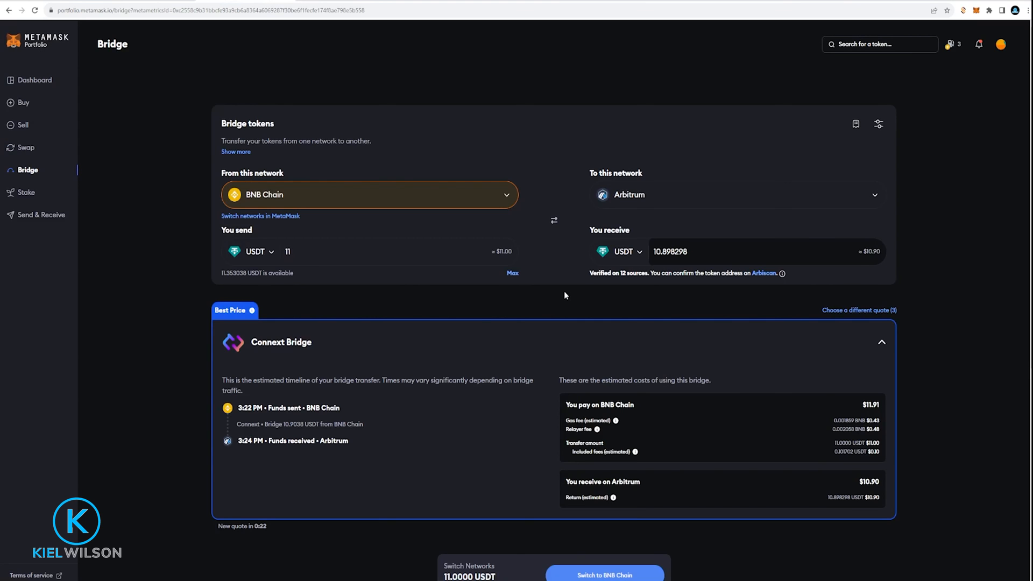
# Accept the wallet switch to BNB Chain, then approve an 11 USDT spending cap.
pyautogui.scroll(-3)
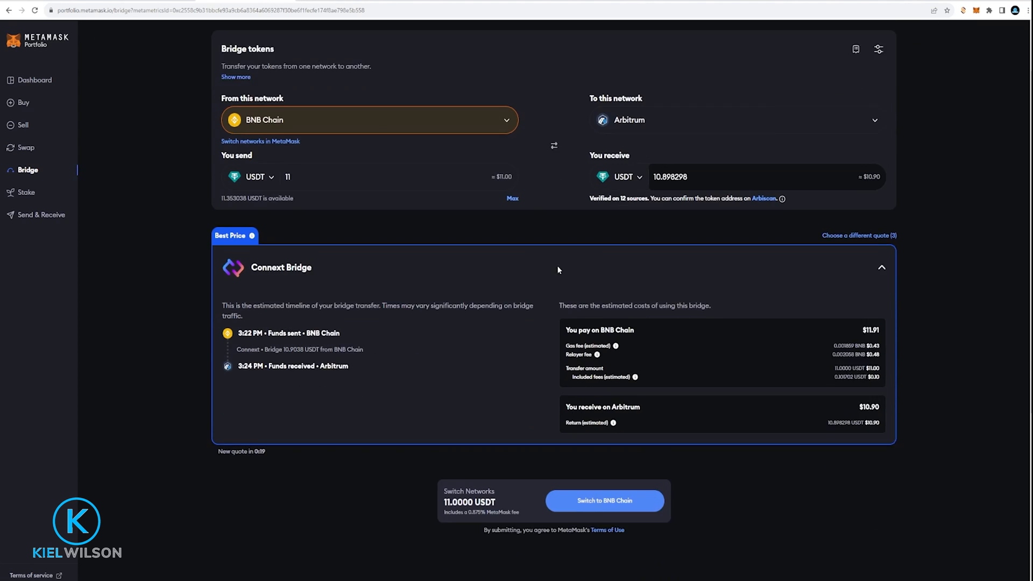
pyautogui.scroll(-3)
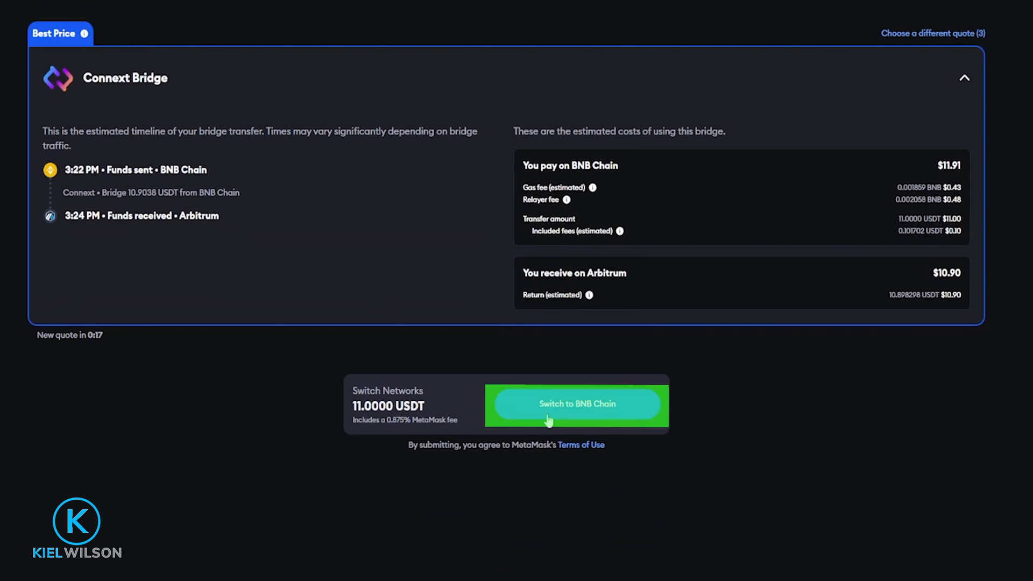
pyautogui.click(575, 404)
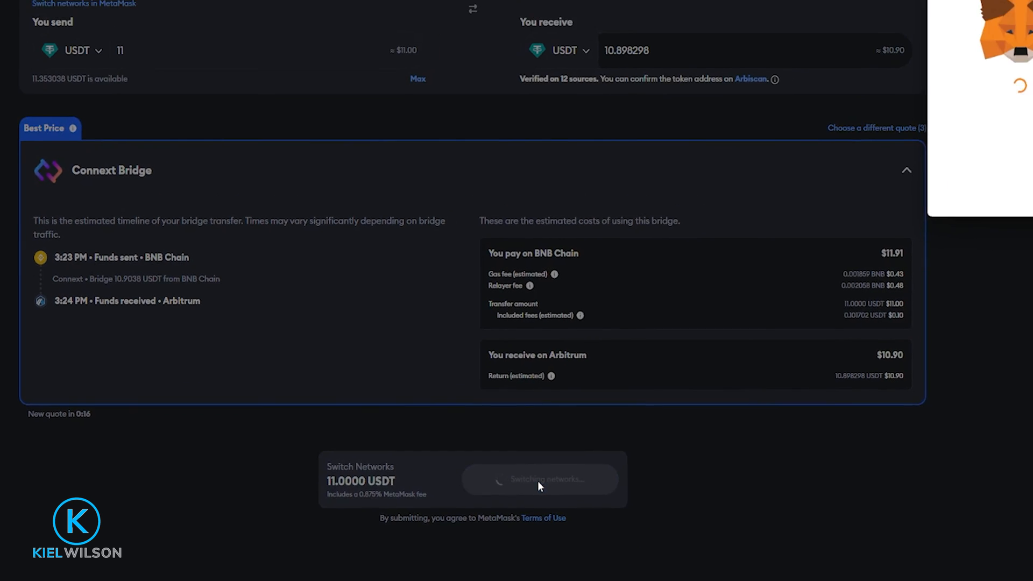
pyautogui.click(539, 478)
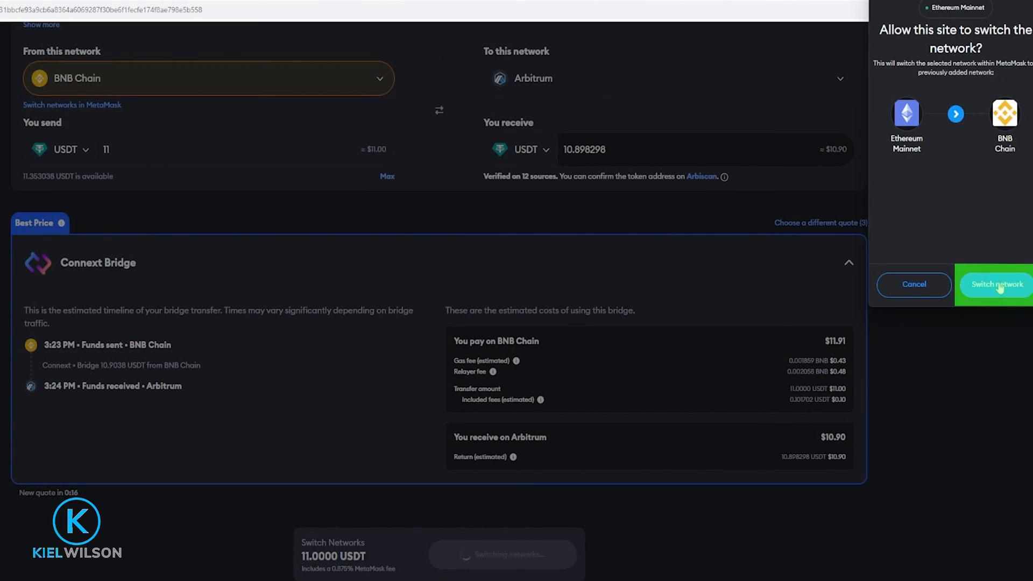
pyautogui.click(995, 284)
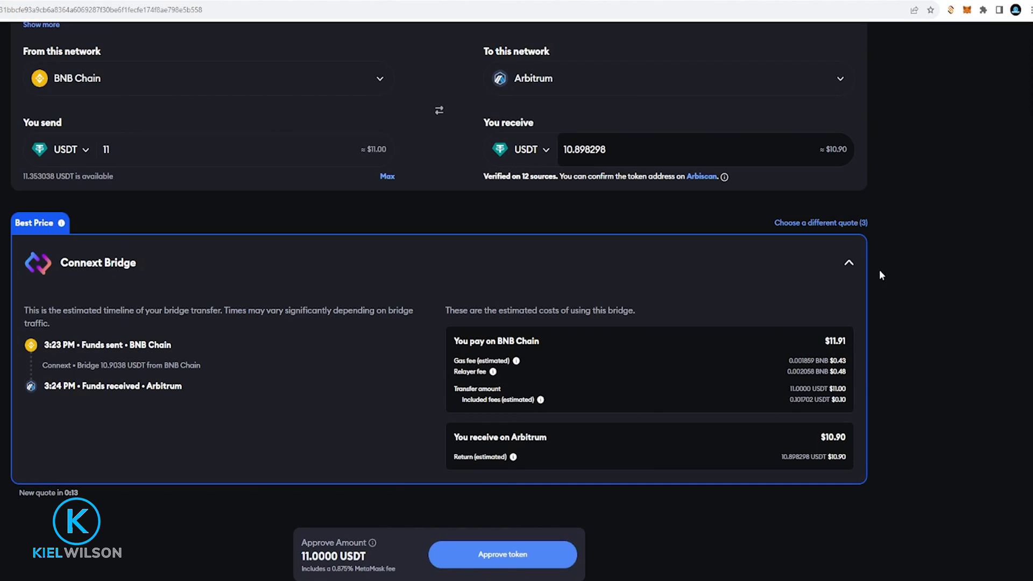
pyautogui.click(502, 554)
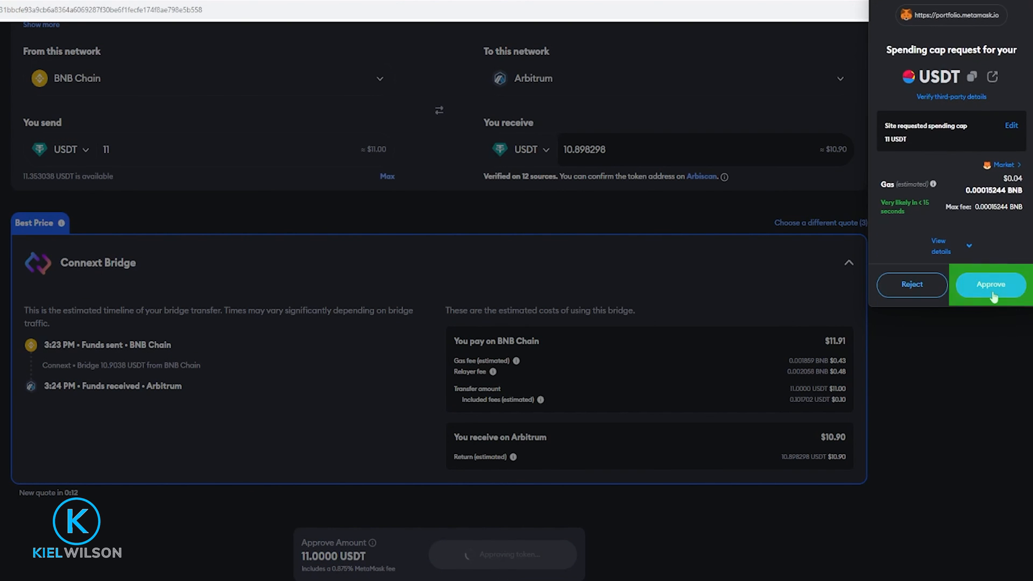
pyautogui.click(988, 284)
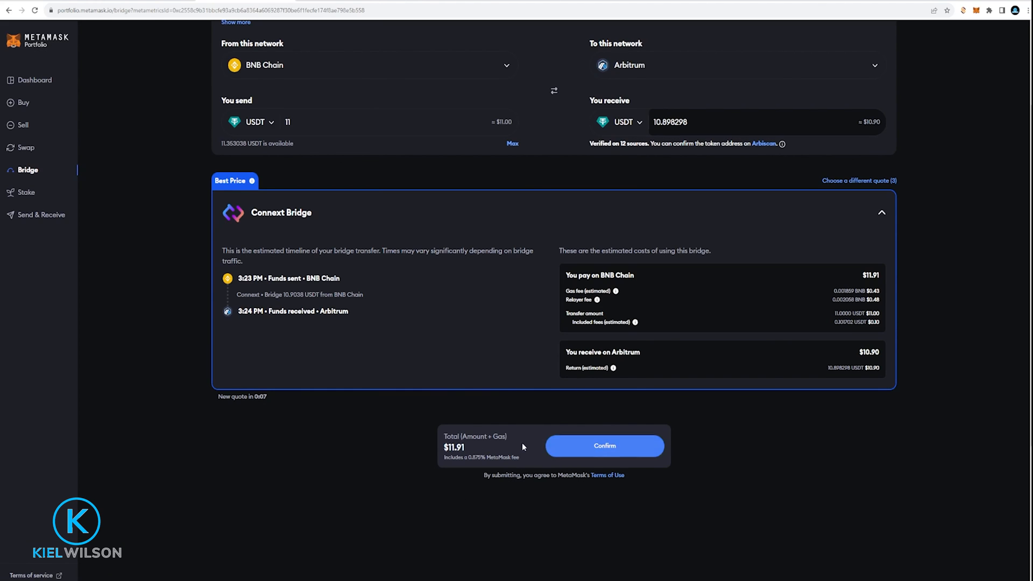
# Confirm the $11.91 bridge transfer on the page and in the MetaMask popup.
pyautogui.click(603, 445)
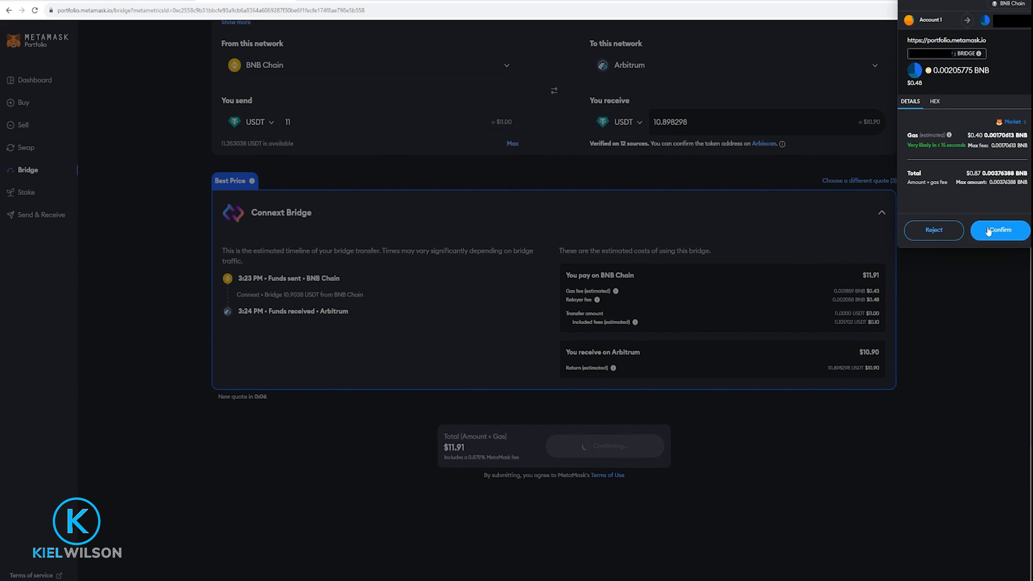
pyautogui.click(998, 229)
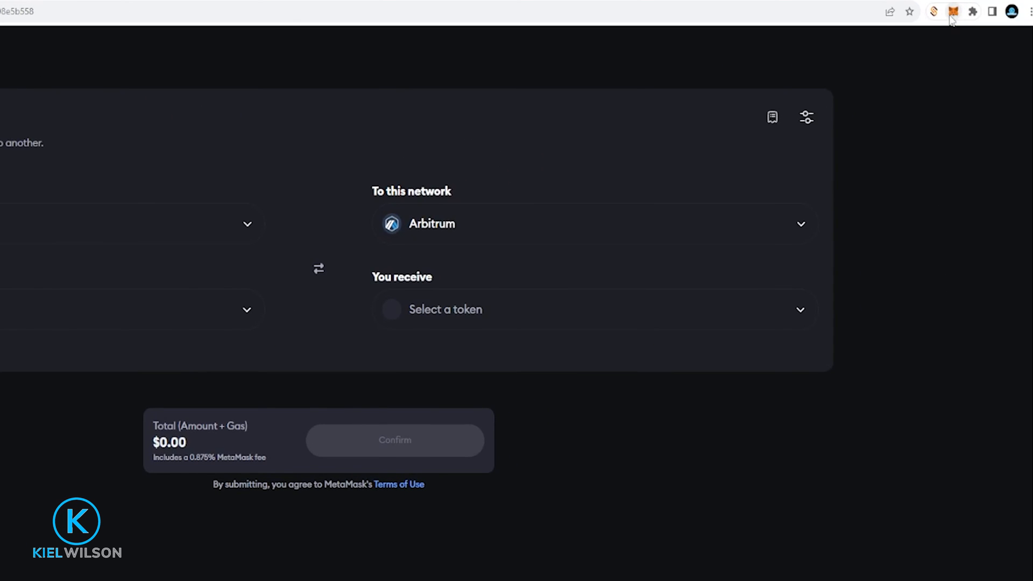
# Open the MetaMask wallet, showing about 0.36 USDT on BNB Chain, and its network list.
pyautogui.click(953, 12)
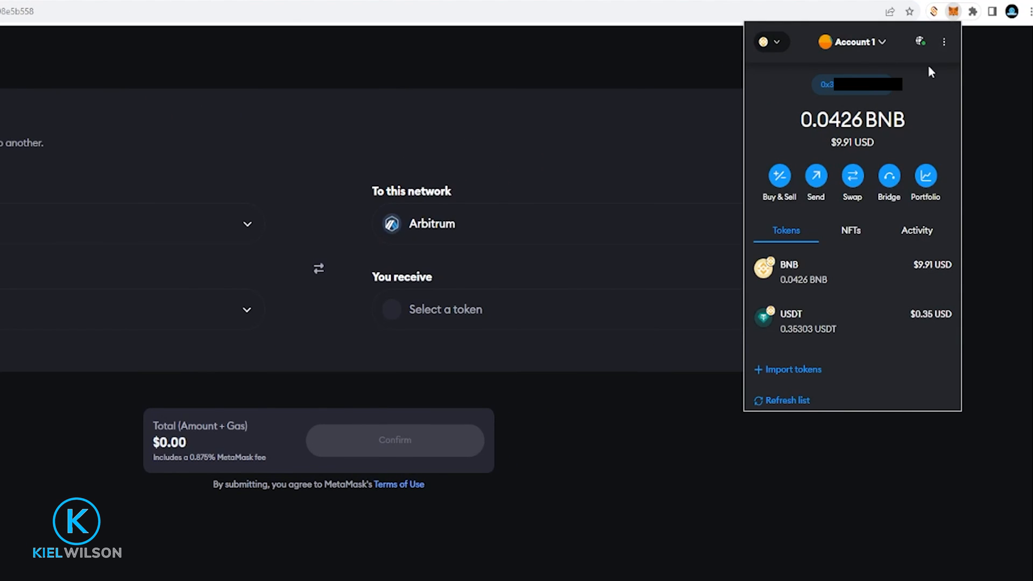
pyautogui.click(770, 41)
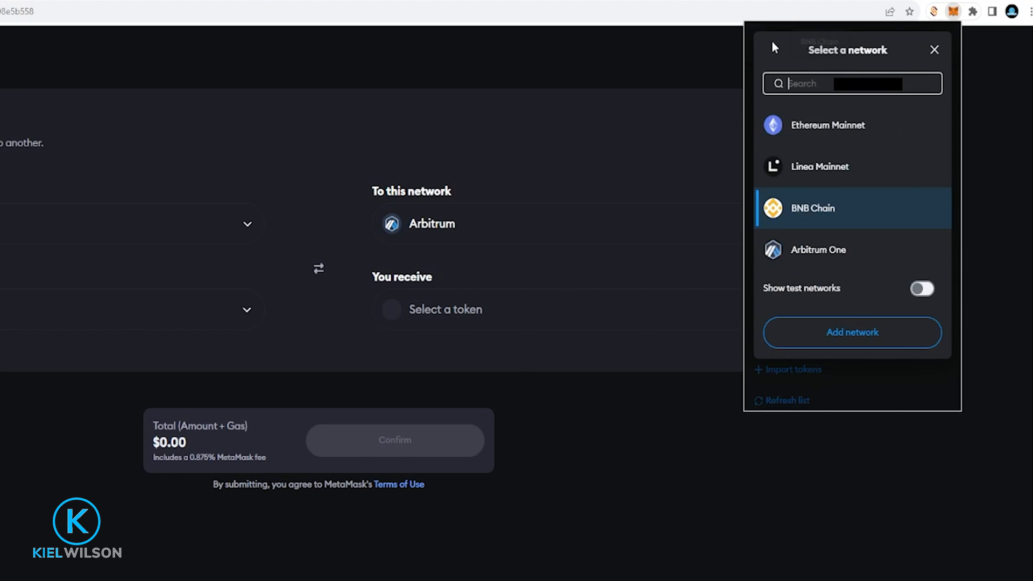